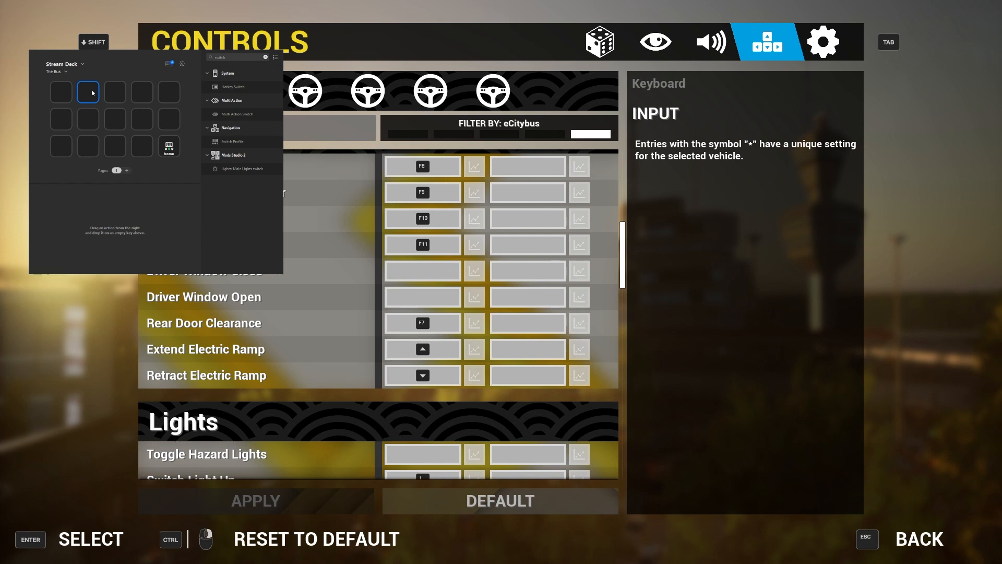
Step: Add a Hotkey action to the first key, title it 'Left', and record its hotkey
left_click(60, 91)
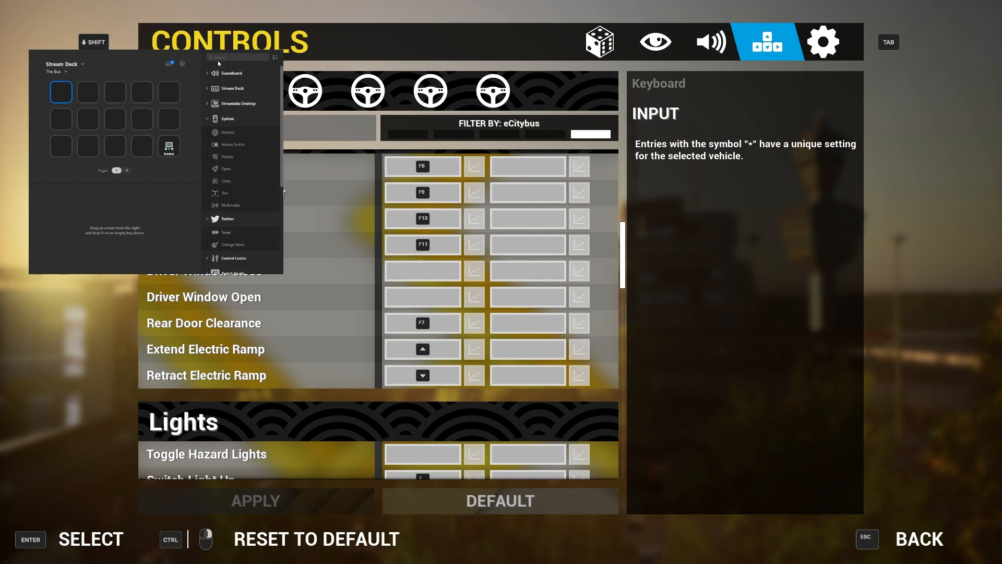
mouse_move(222, 173)
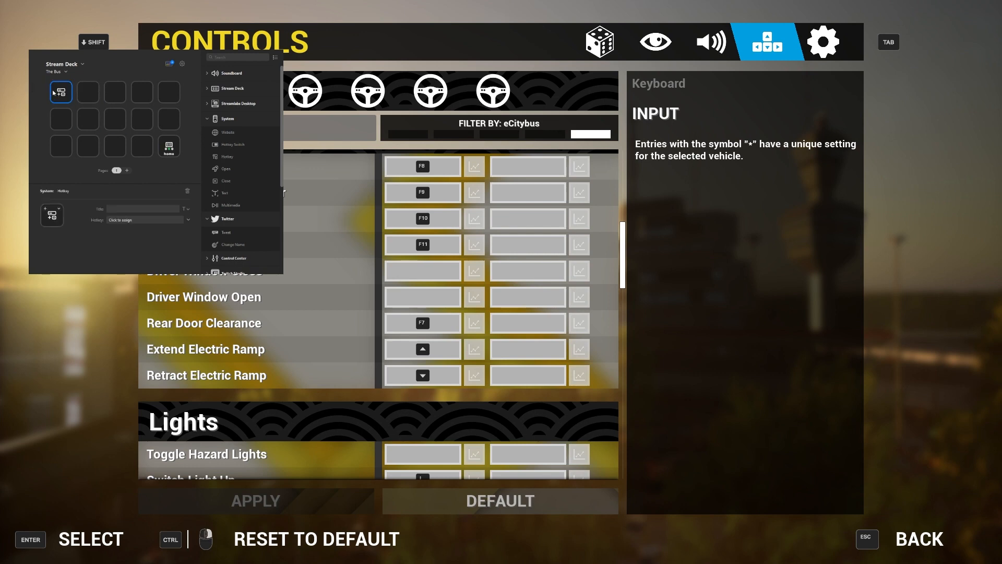
left_click(120, 209)
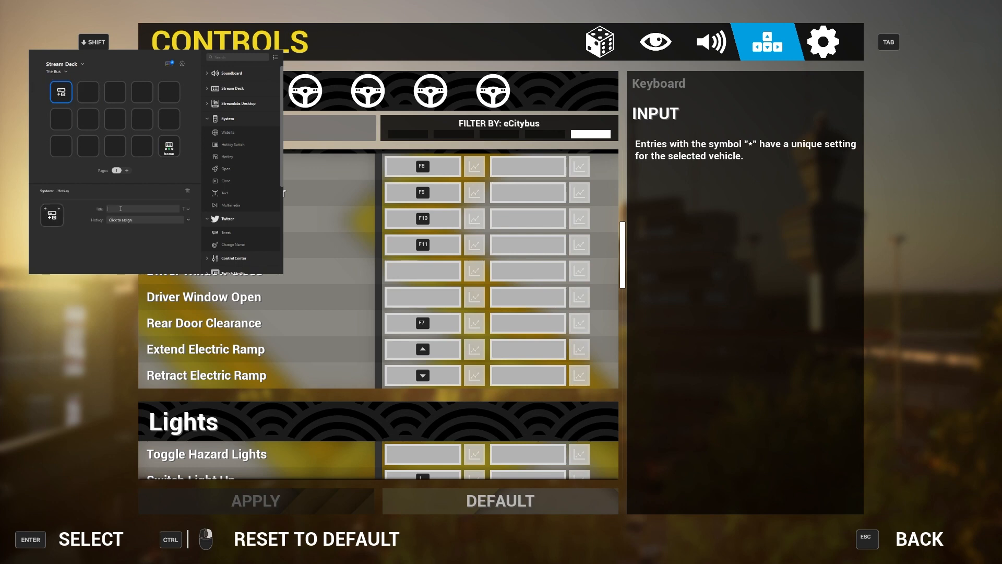
type("Le")
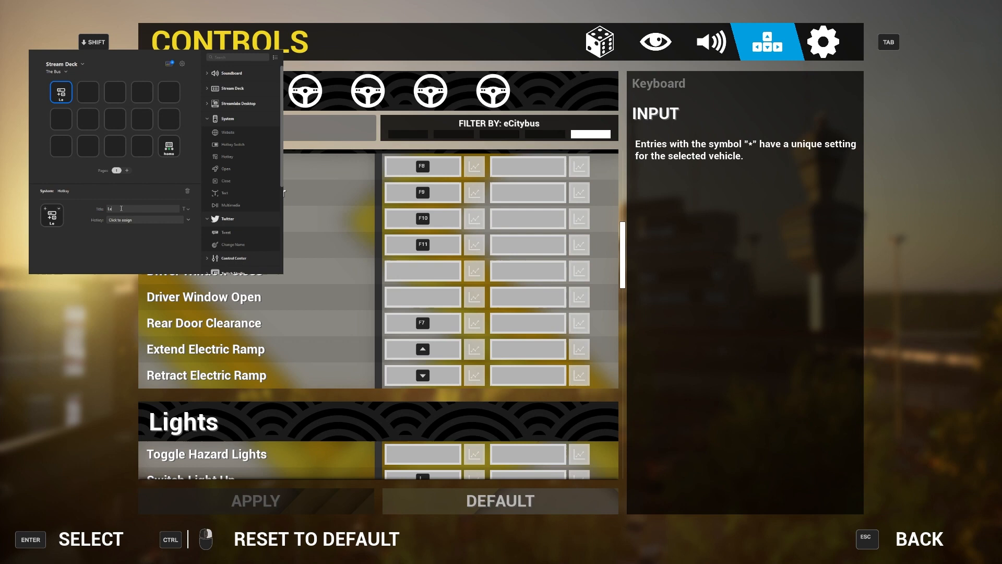
type("eft")
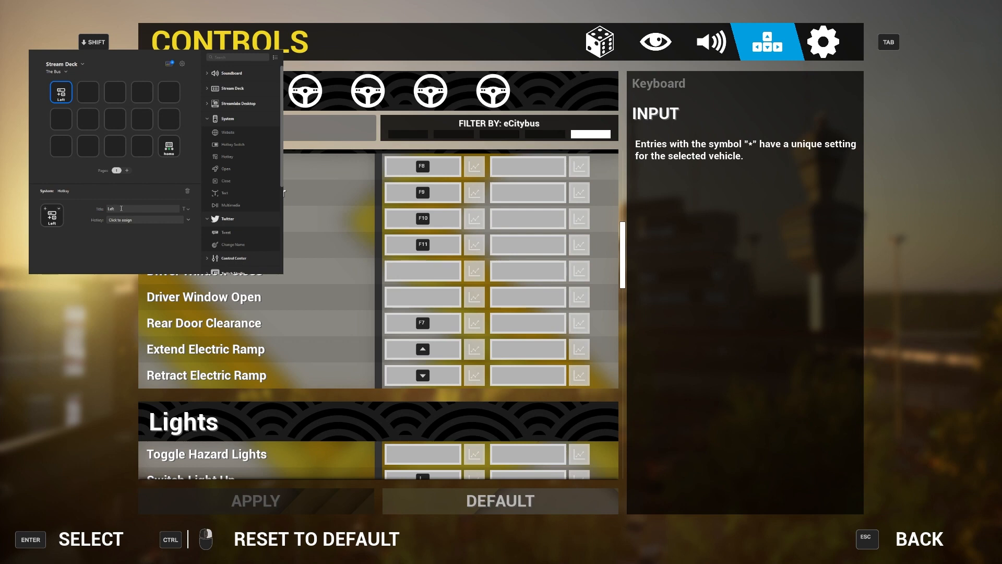
left_click(145, 220)
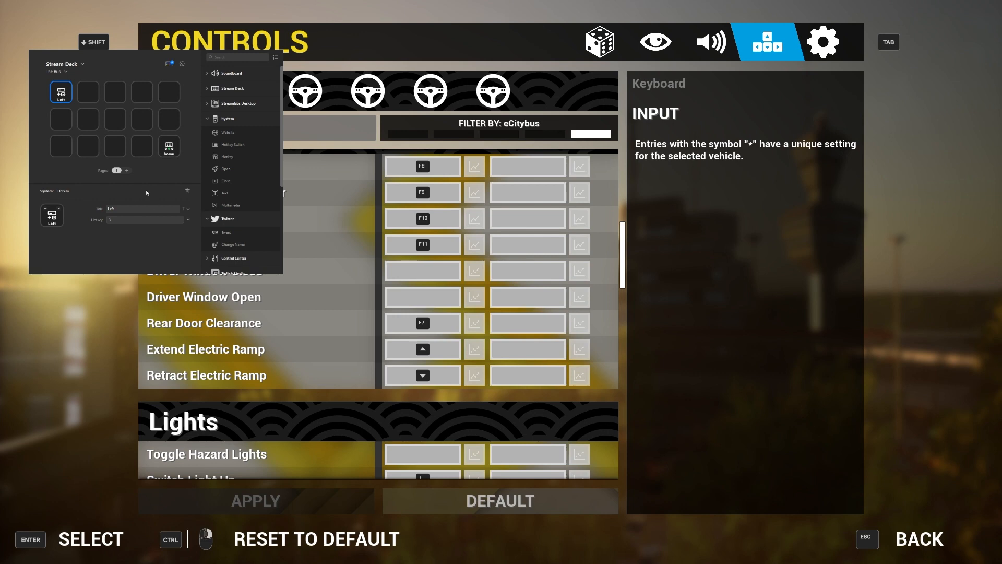
Step: Put a Hotkey action titled 'right' on the second key and record its hotkey
left_click(88, 92)
type("righ")
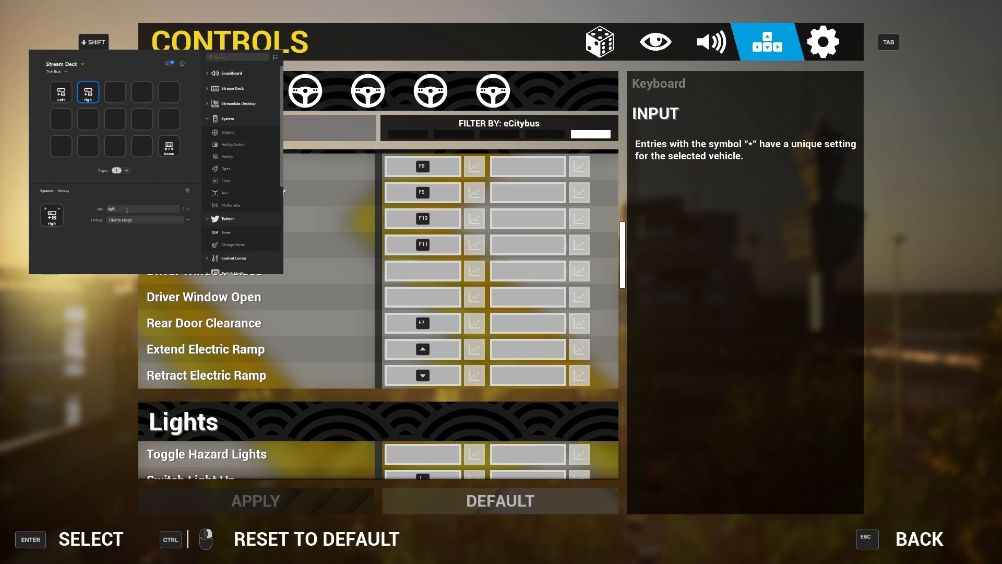
left_click(144, 220)
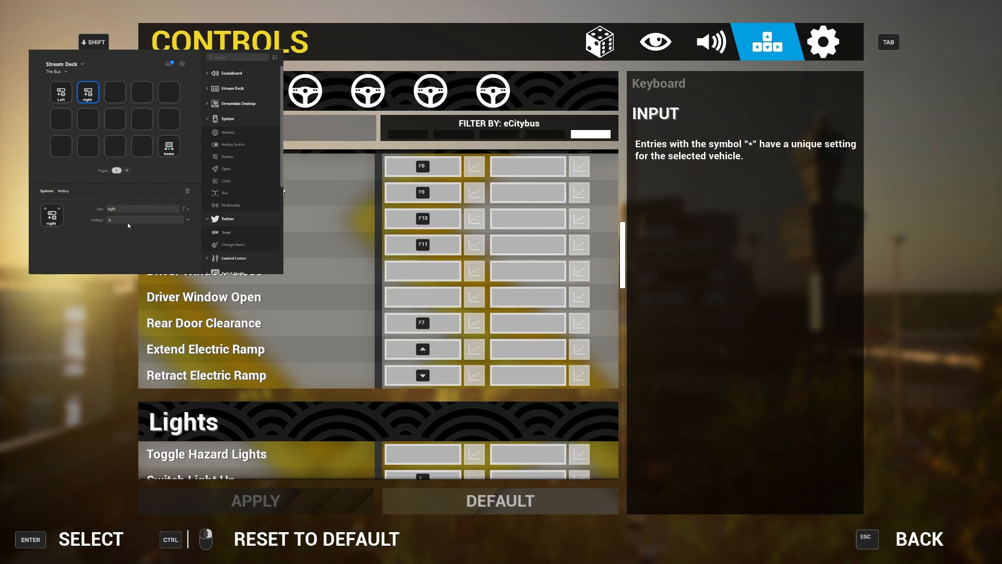
left_click(115, 92)
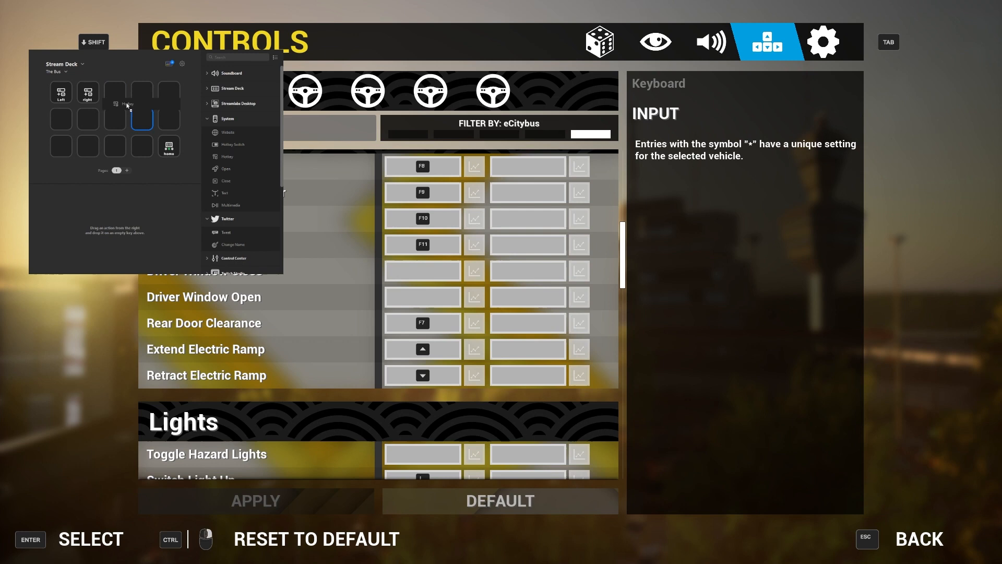
Step: Title the third Hotkey key 'Ignition' and record the game's ignition key as its hotkey
left_click(114, 92)
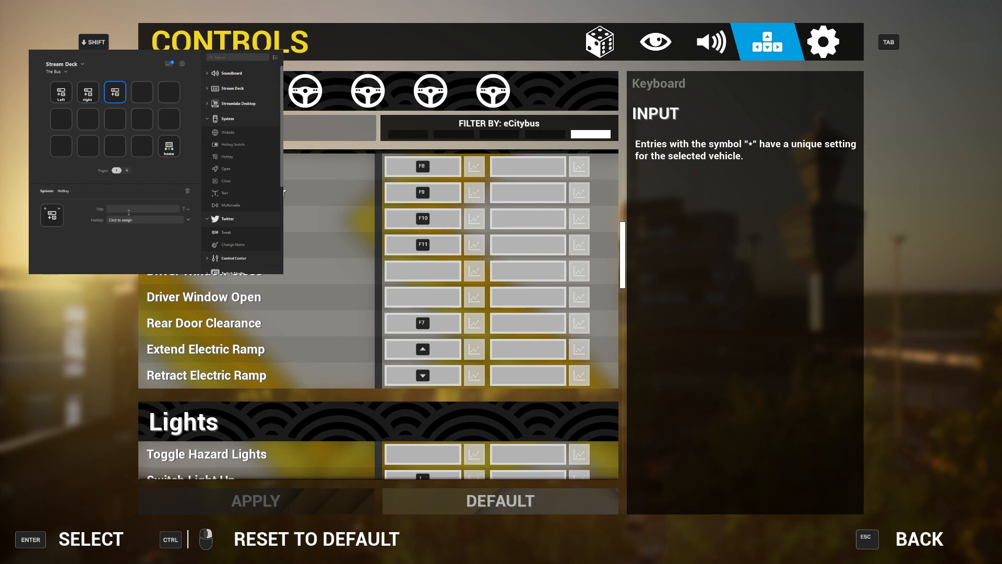
type("ignition")
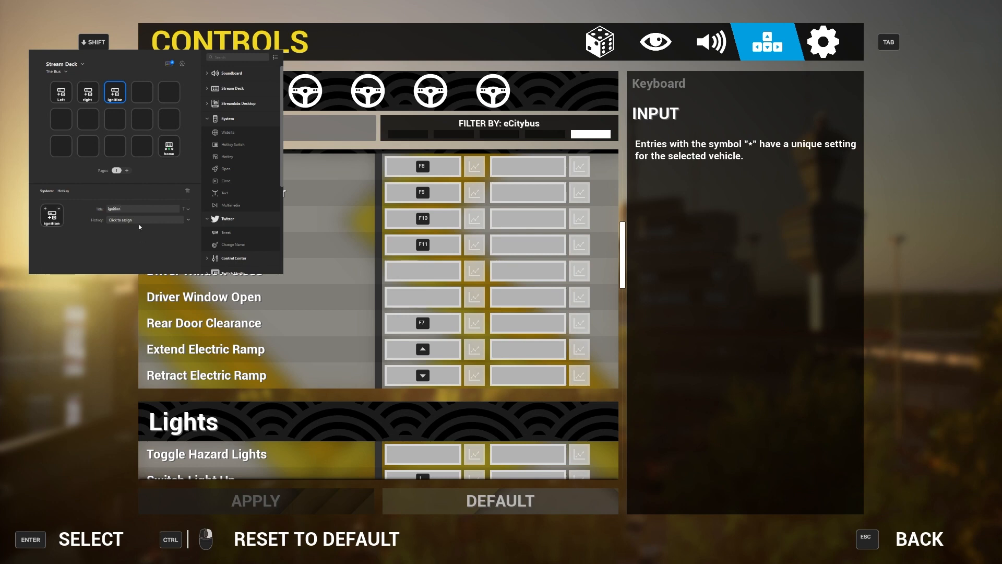
left_click(141, 220)
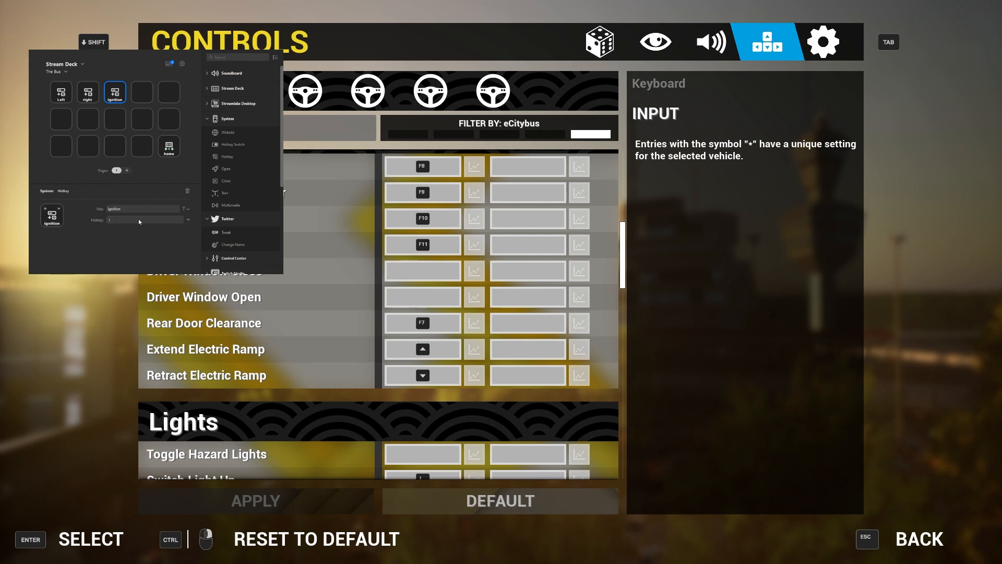
mouse_move(136, 224)
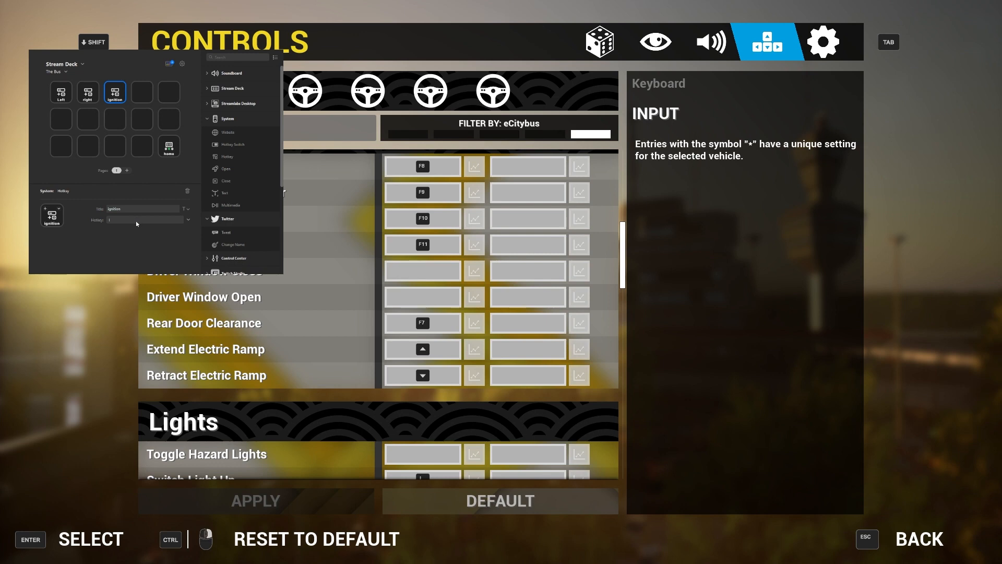
mouse_move(128, 245)
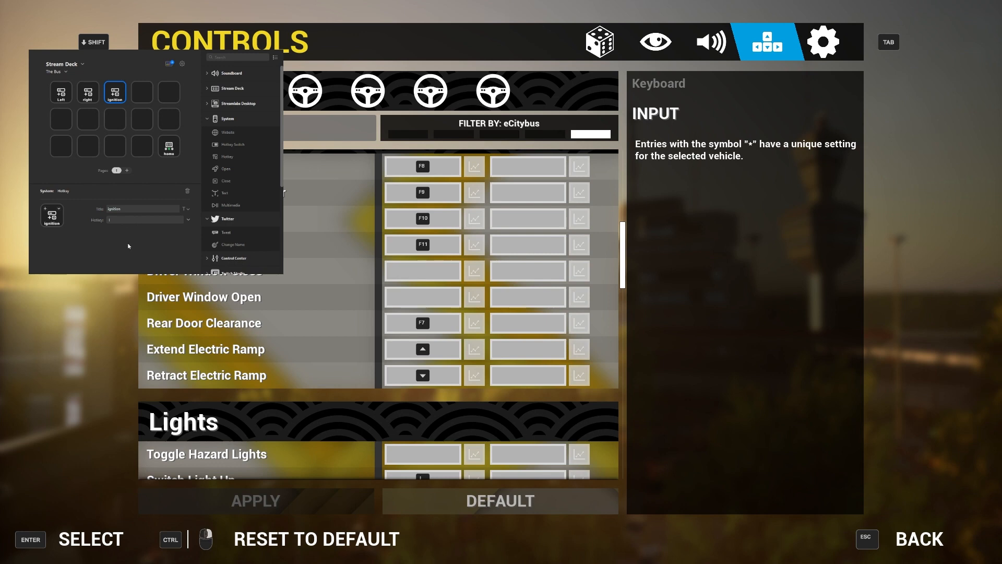
mouse_move(224, 223)
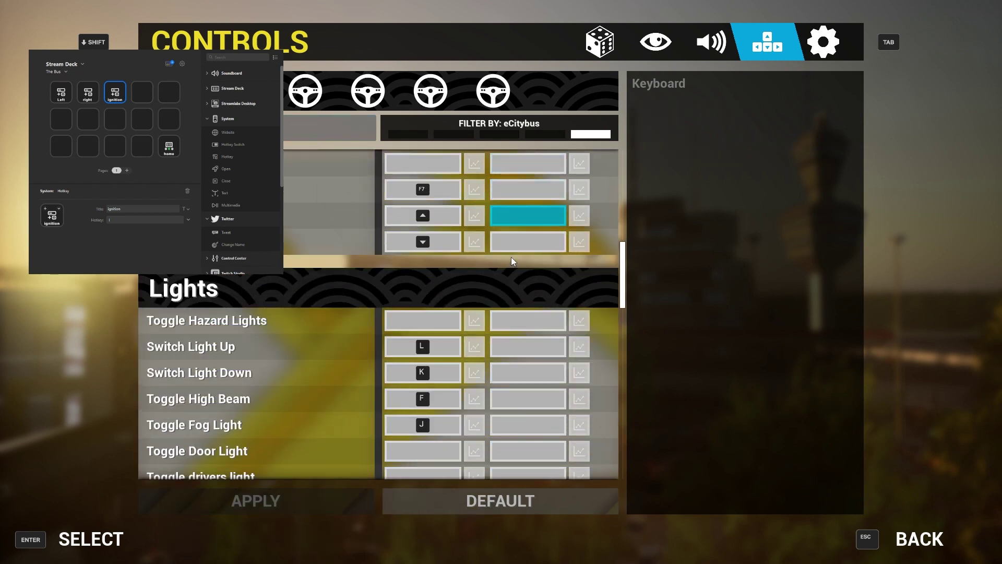
Step: Scroll the game's keyboard controls to Functions, where Toggle Air Conditioning uses G
scroll("down", 3)
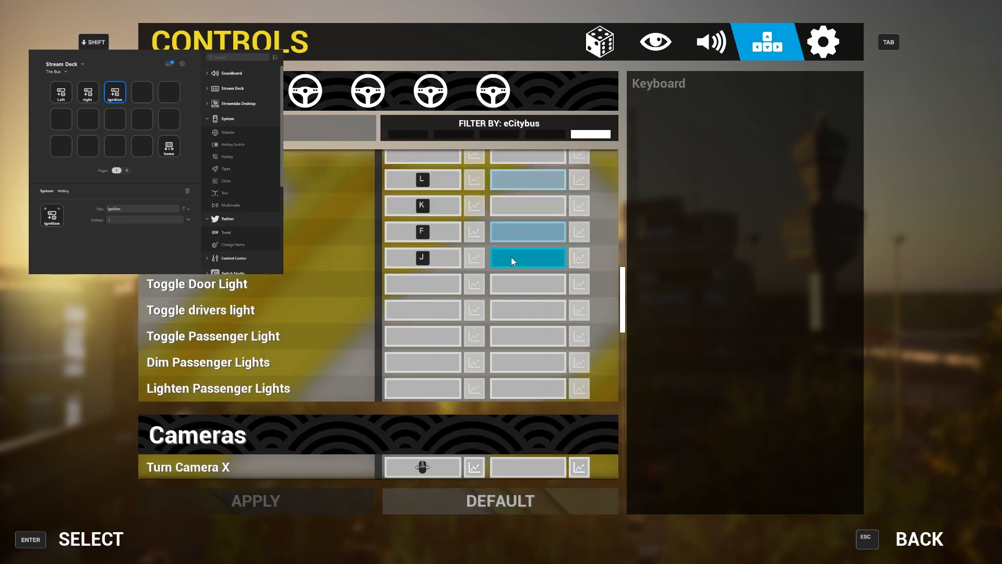
scroll("down", 3)
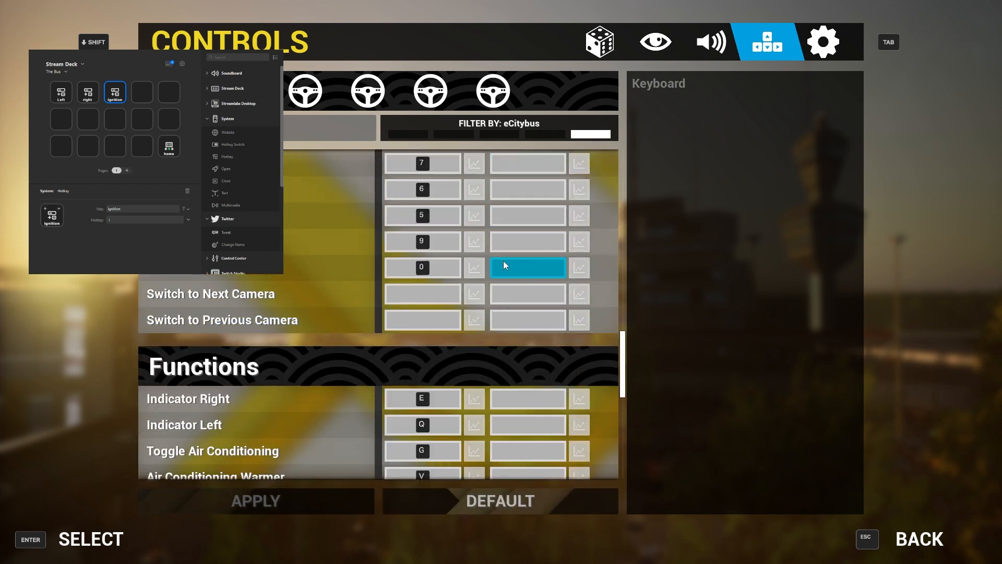
scroll("down", 3)
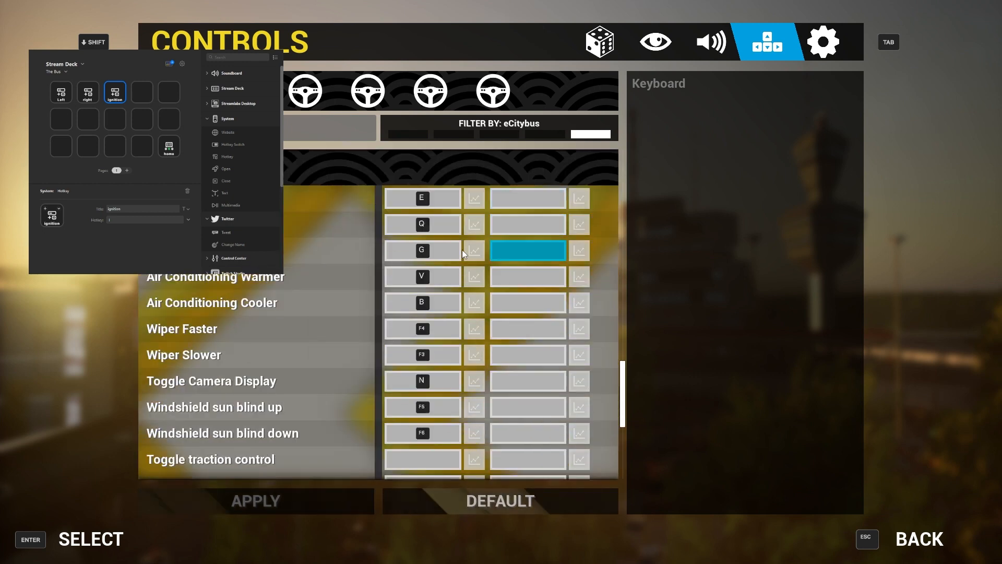
left_click(422, 250)
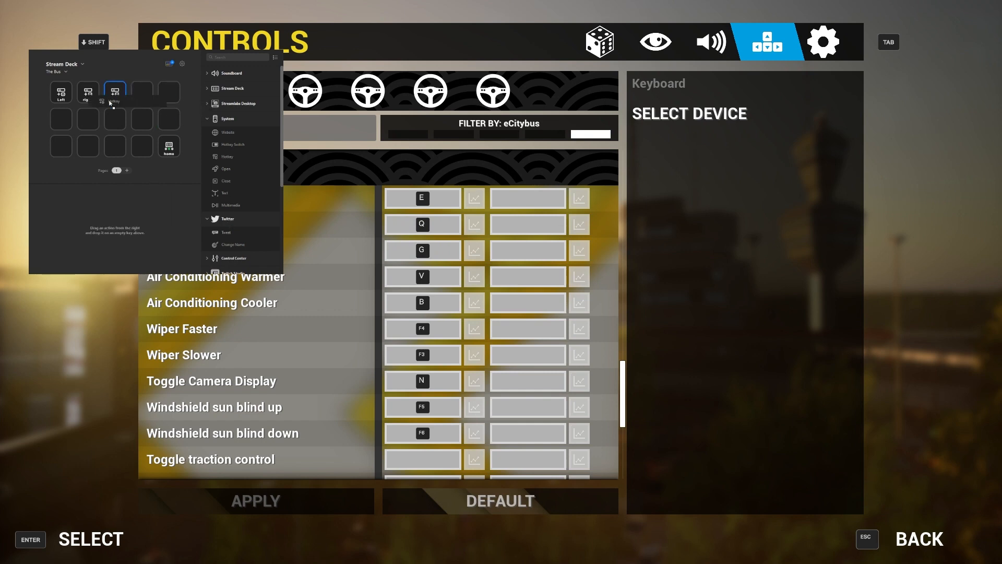
Step: Title the second row's first Hotkey key 'Air Con', record G, and return to the game
left_click(61, 118)
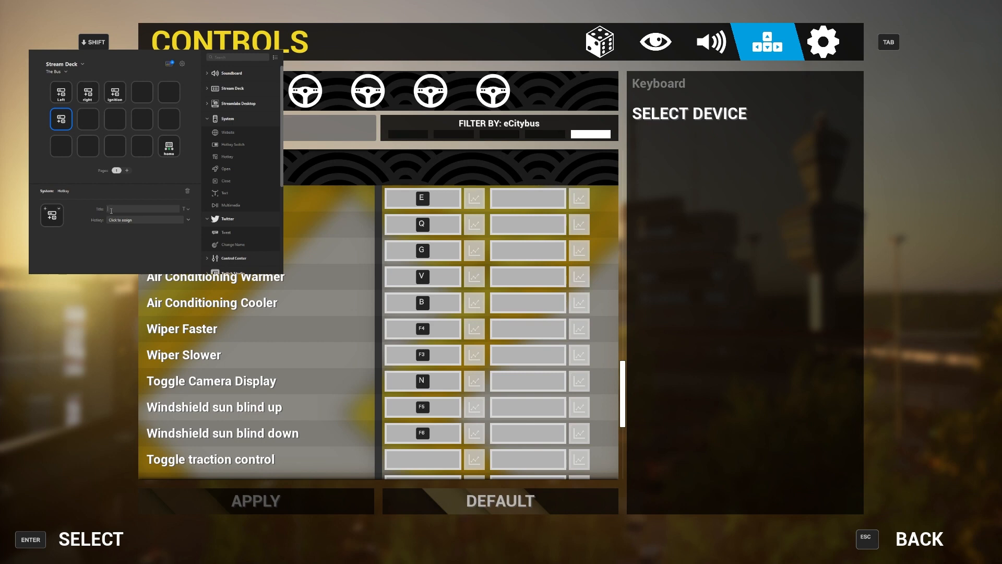
type("Air Con")
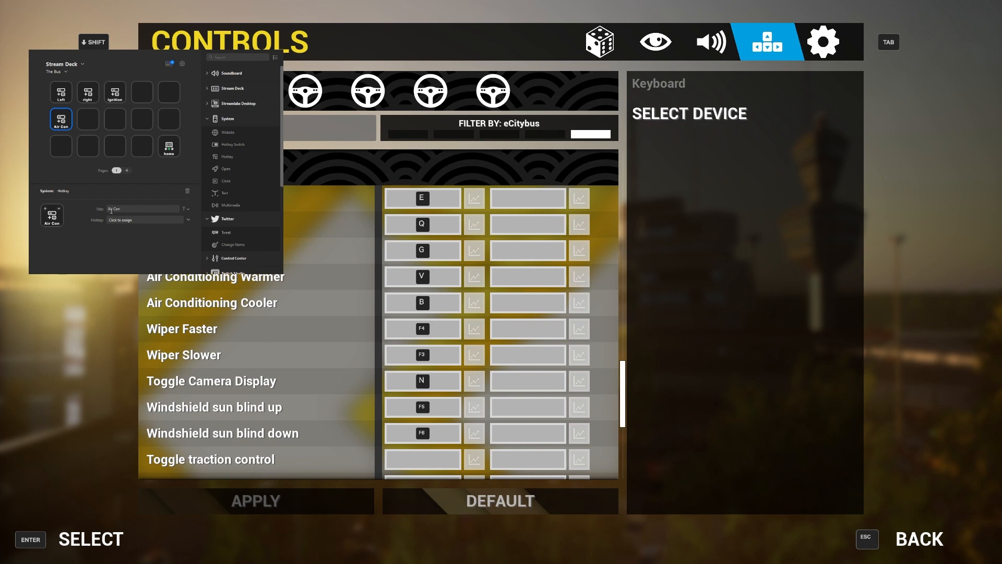
left_click(144, 219)
type("G")
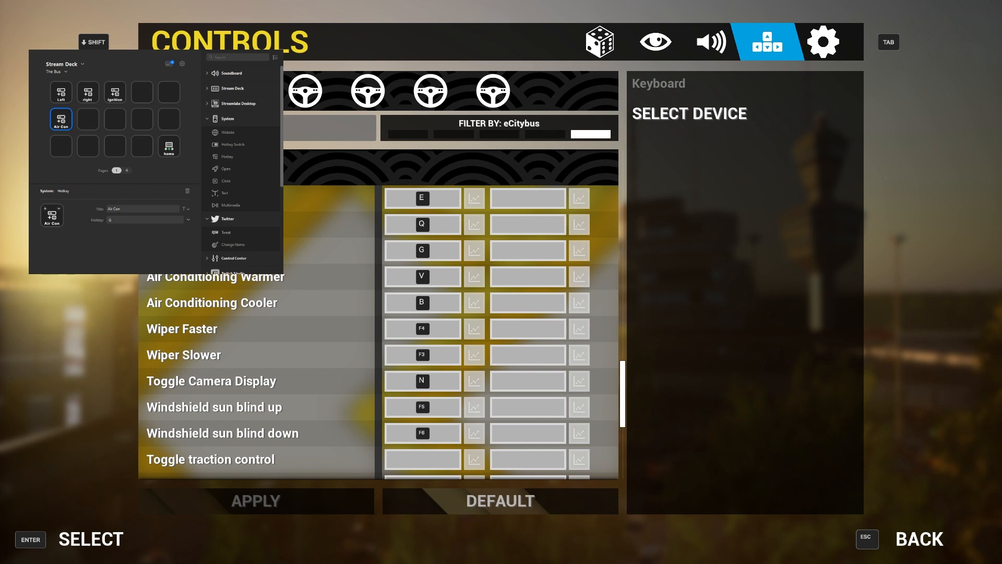
left_click(527, 198)
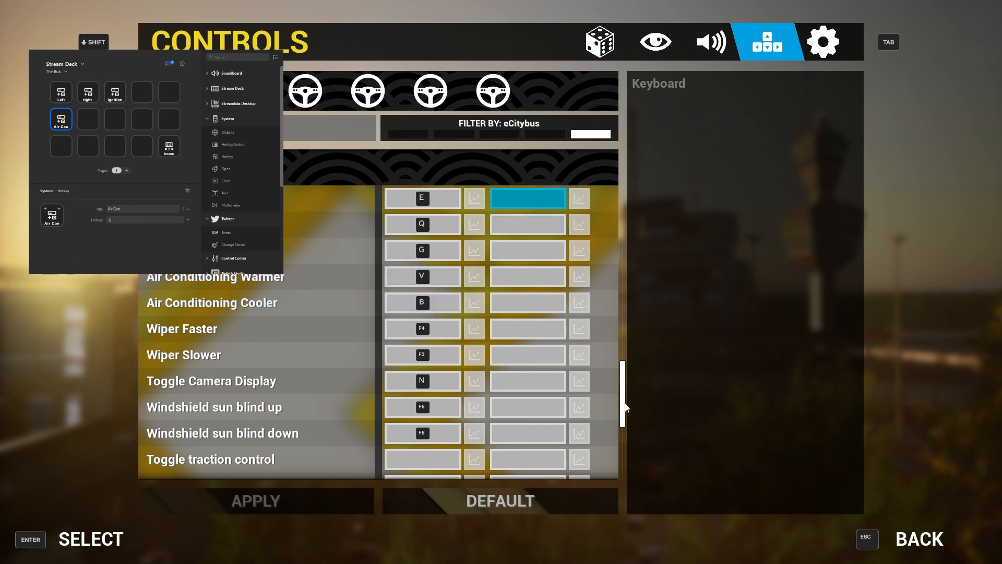
scroll("down", 3)
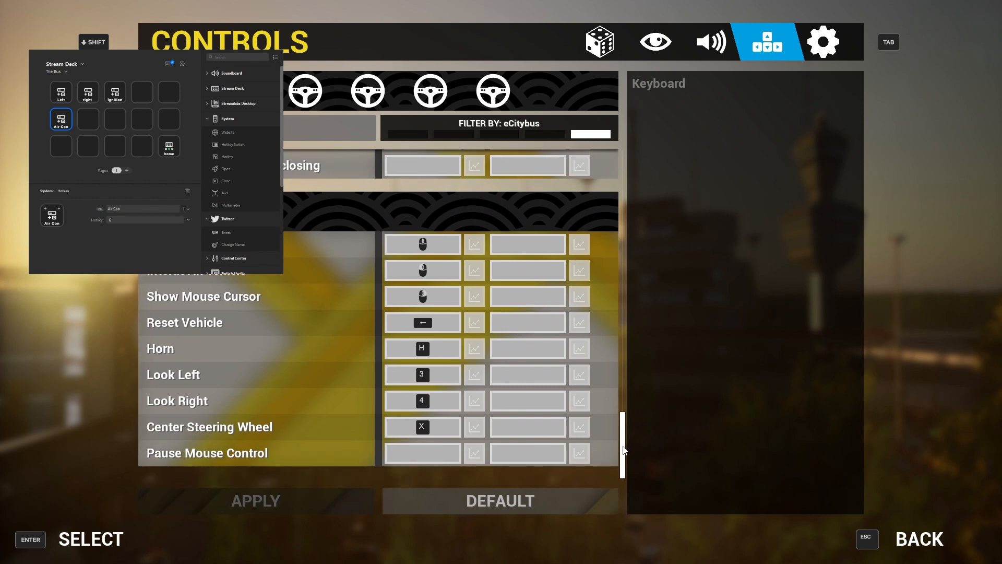
mouse_move(624, 479)
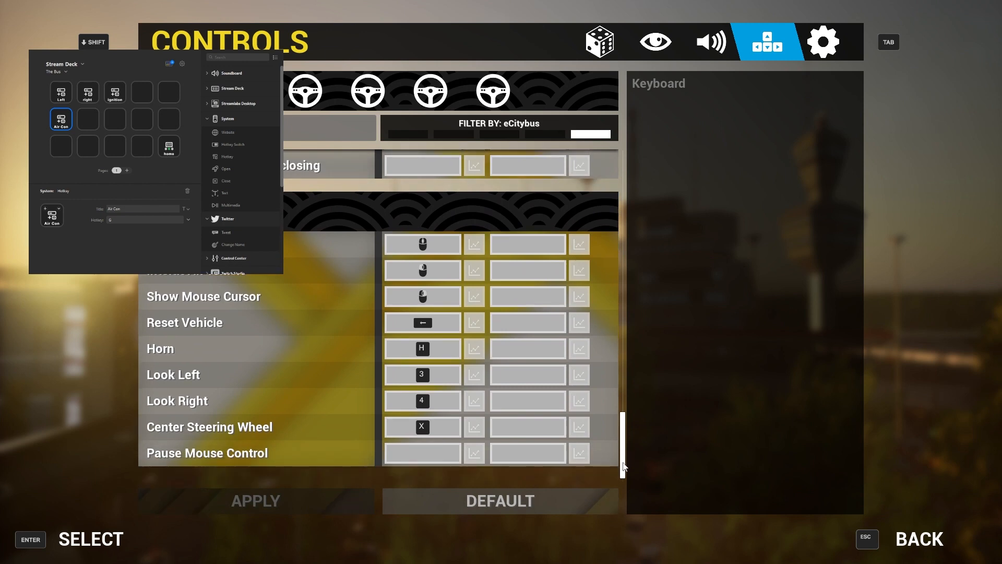
mouse_move(236, 420)
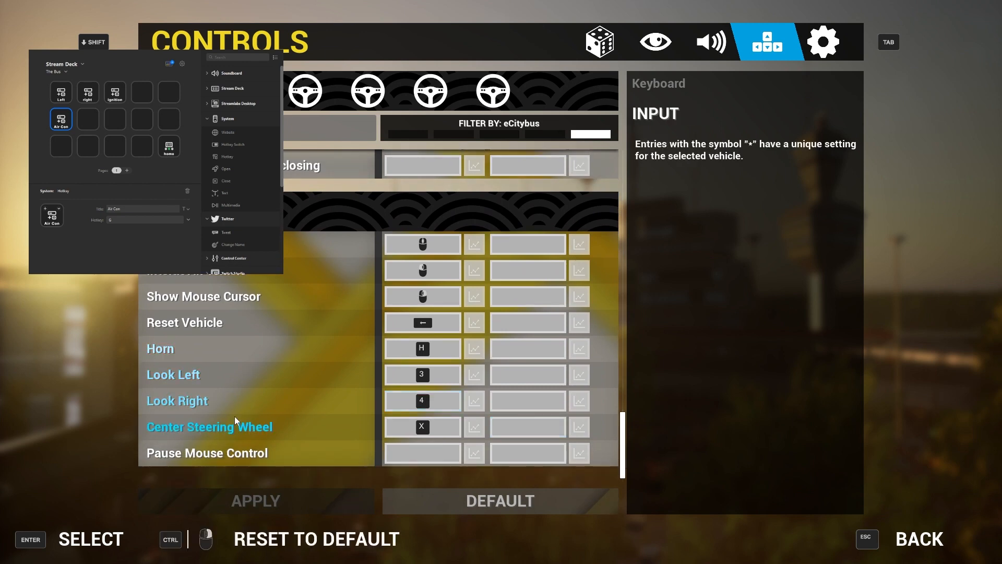
Step: Select Center Steering Wheel's second binding slot in the game's controls list
left_click(527, 426)
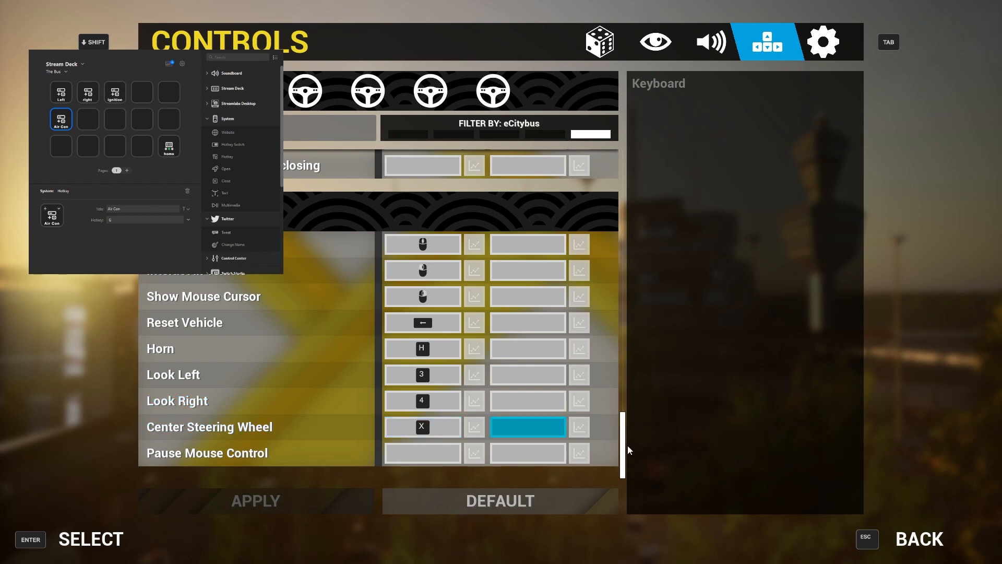
mouse_move(628, 438)
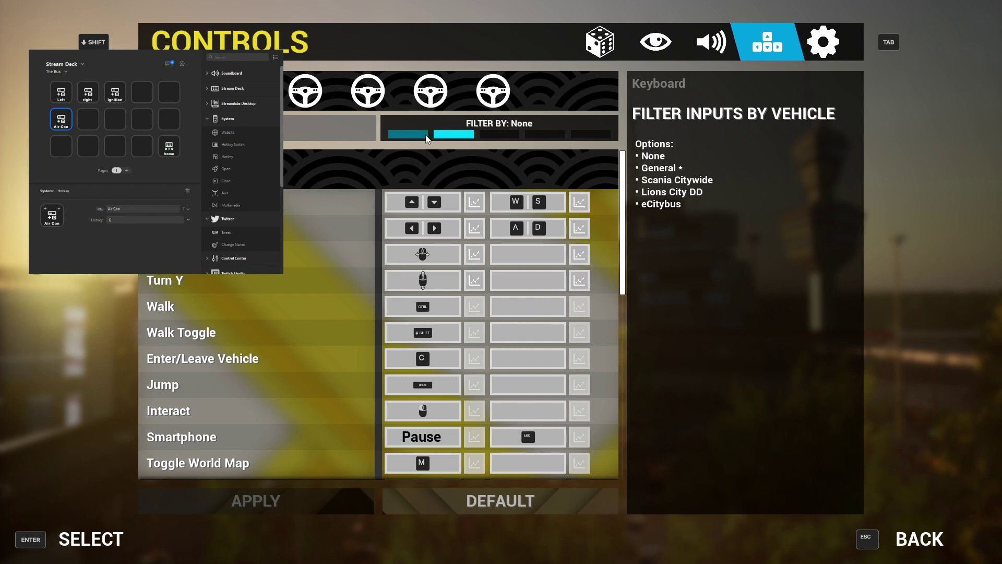
Step: Browse the General controls, then filter the list back to eCitybus bindings
left_click(453, 133)
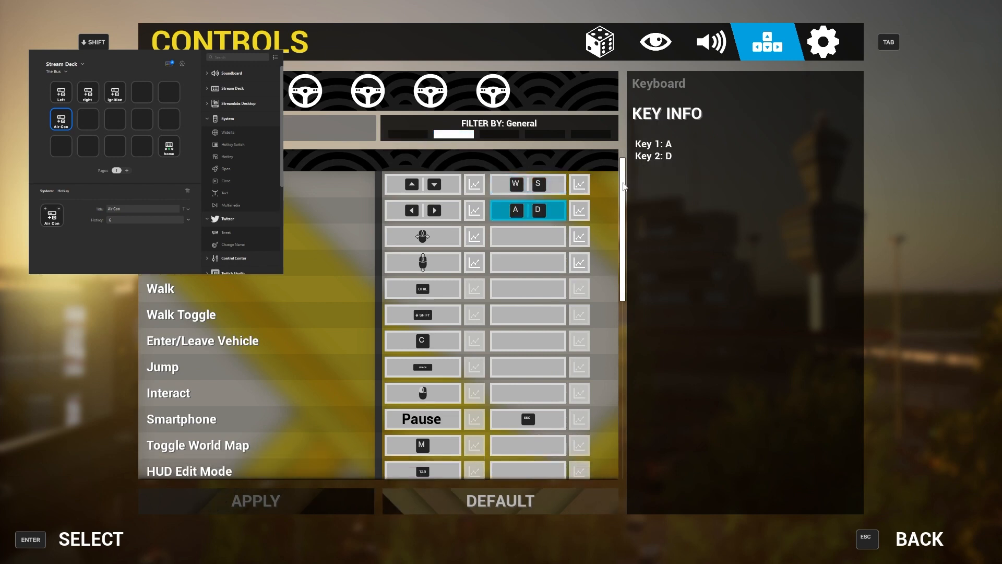
scroll("down", 3)
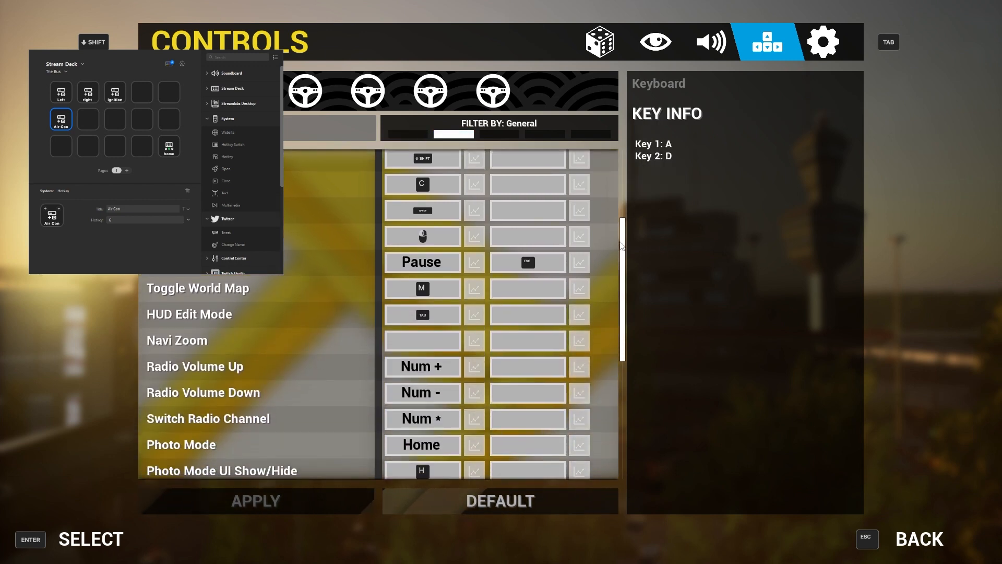
scroll("down", 3)
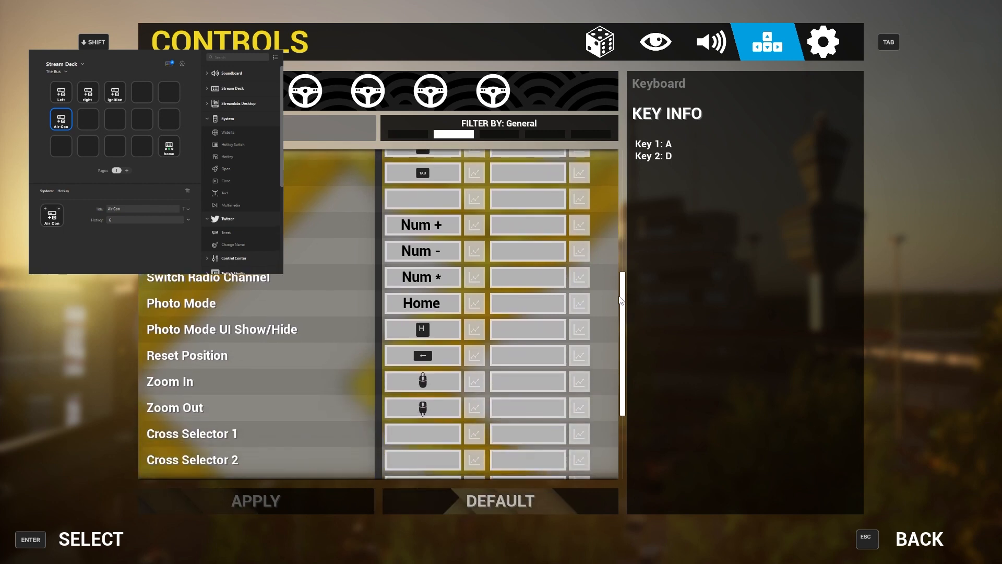
scroll("down", 3)
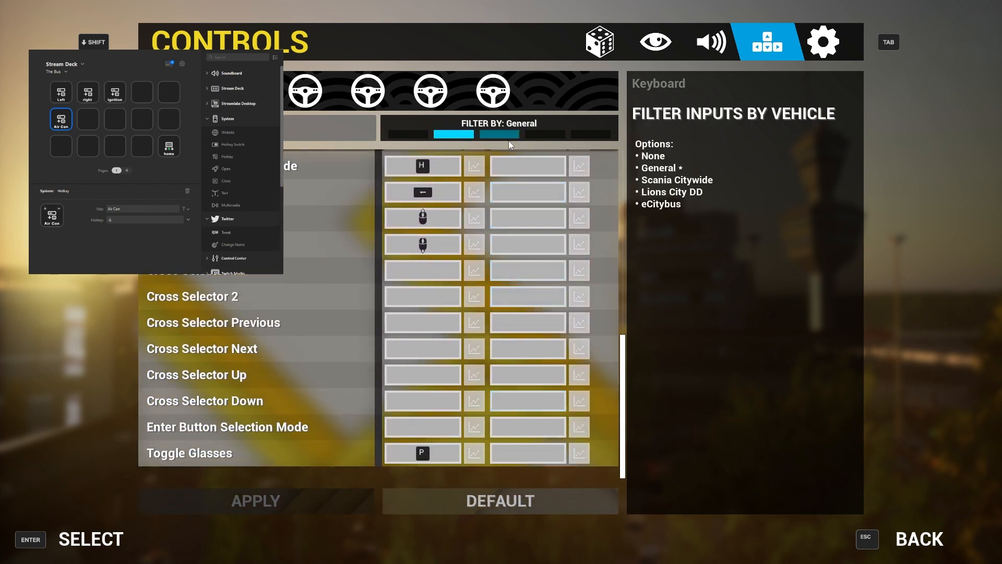
left_click(590, 134)
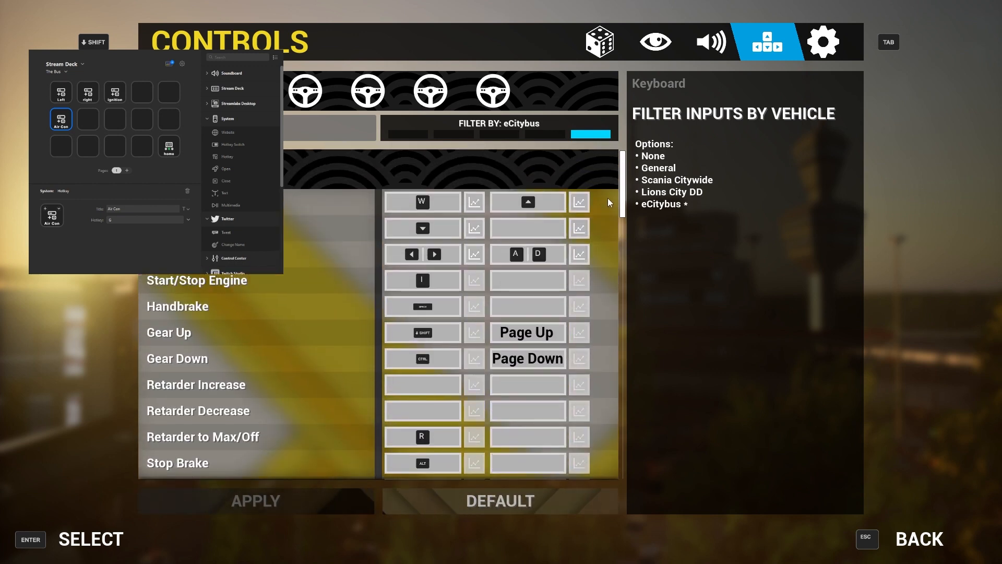
scroll("down", 3)
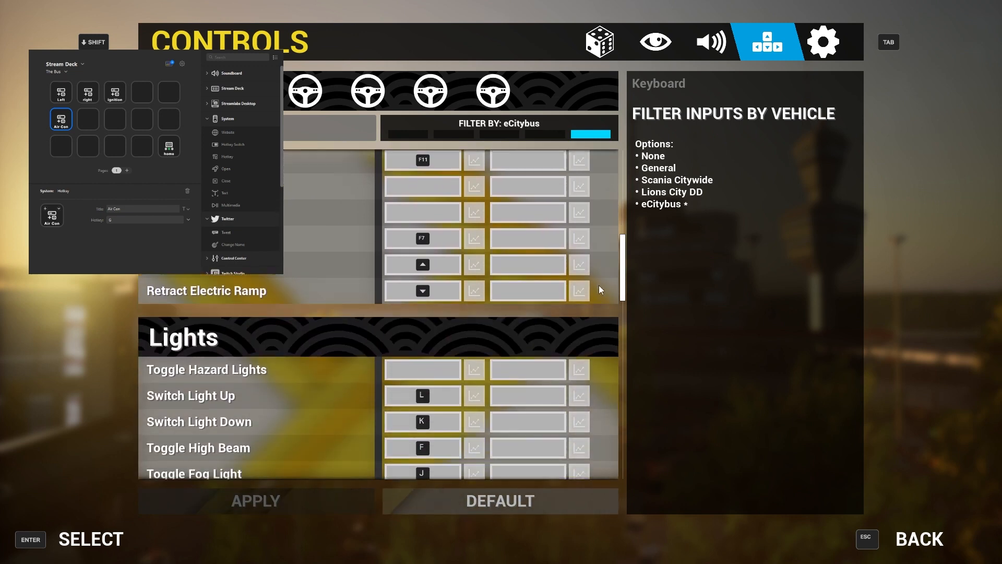
scroll("down", 3)
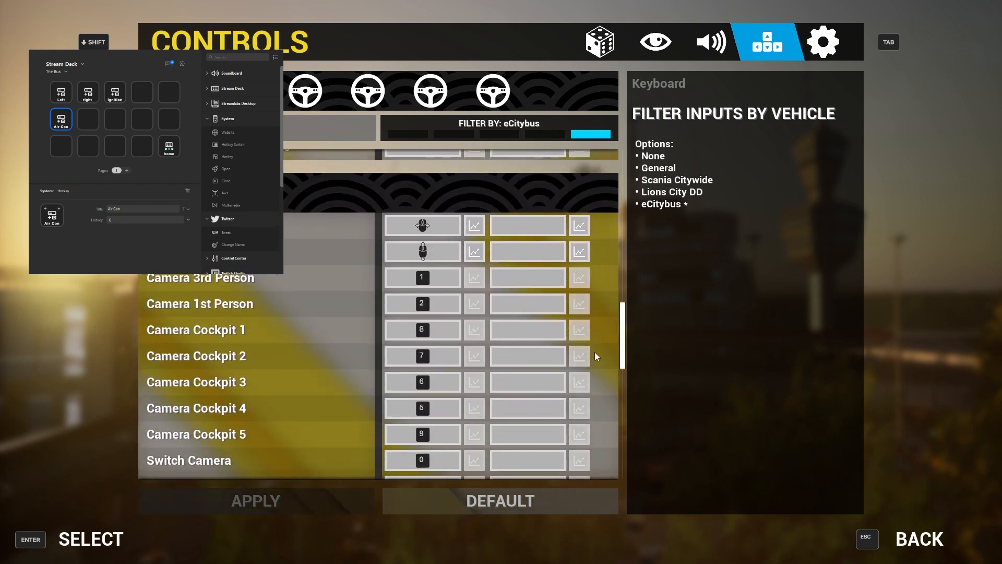
scroll("down", 3)
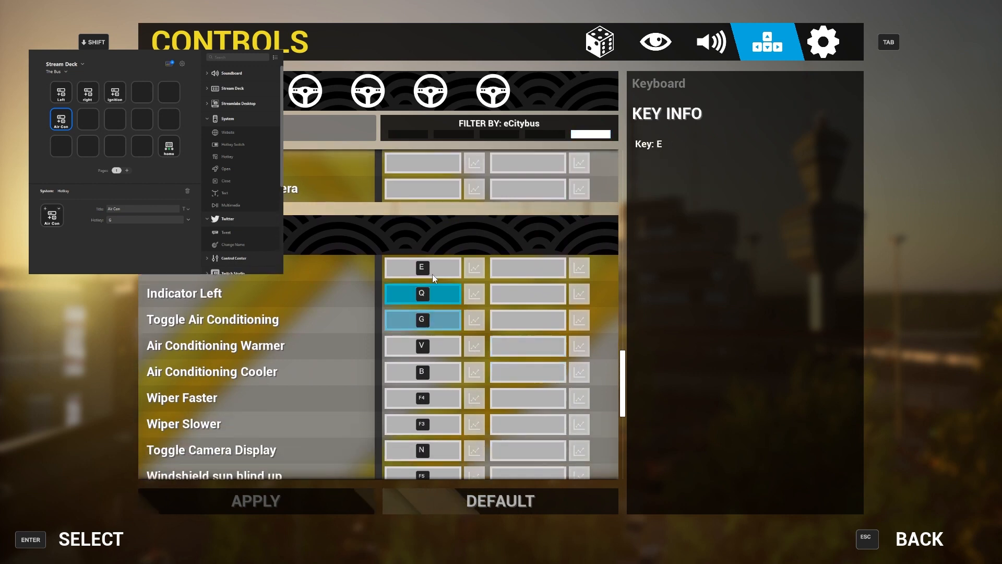
left_click(421, 267)
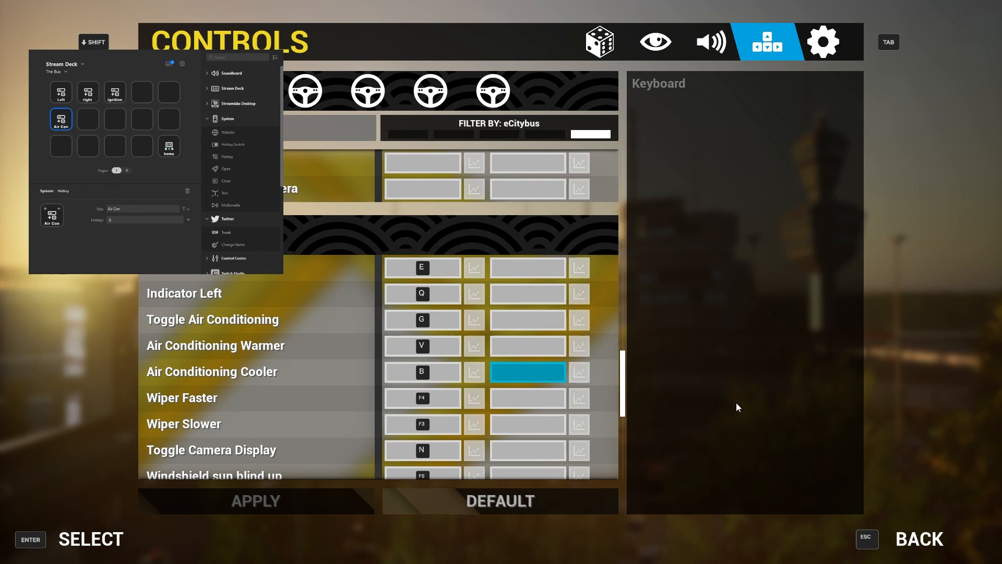
mouse_move(726, 403)
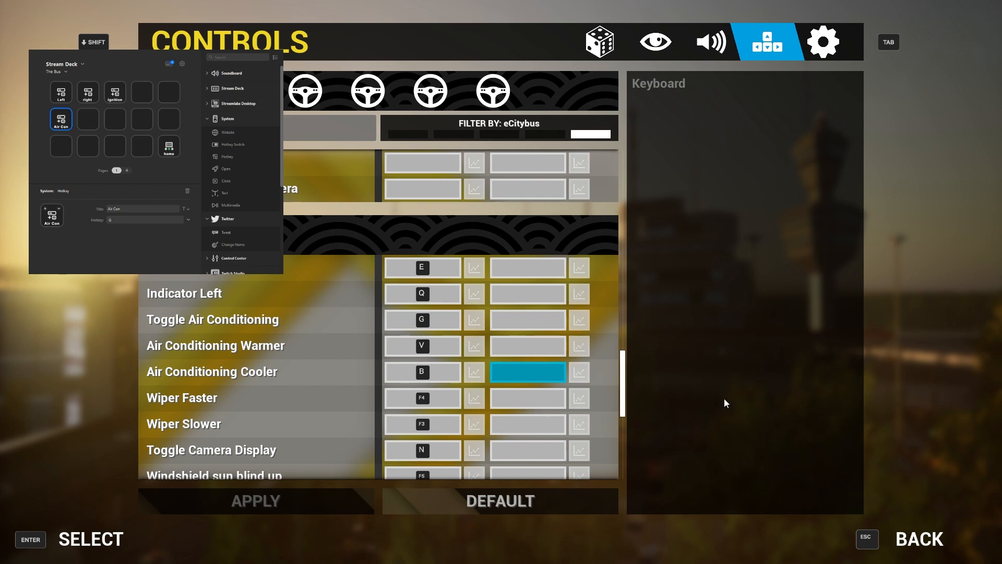
mouse_move(638, 97)
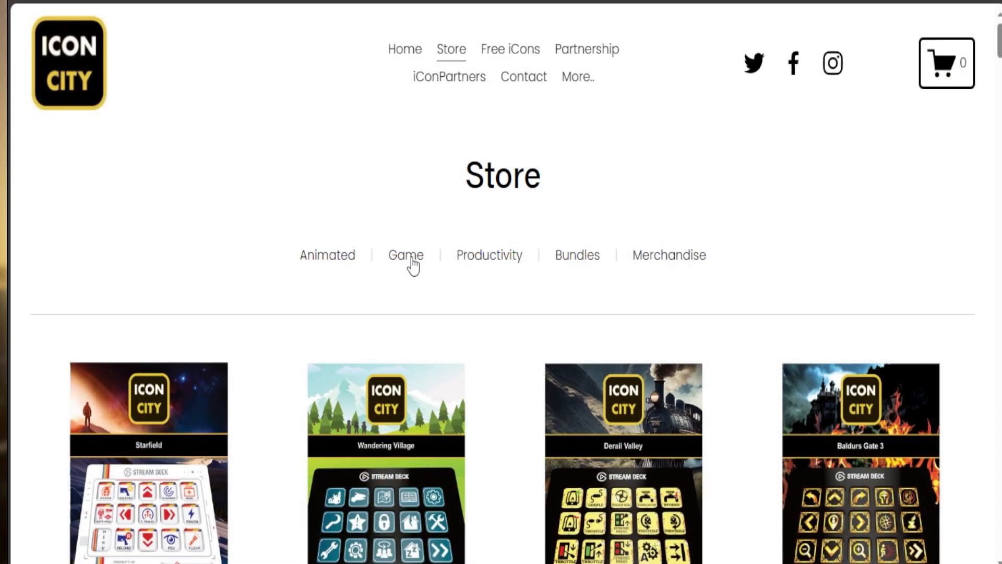
Step: Browse Game > Driving packs and read the Fernbus Simulator pack (£8.00, 74 icons)
left_click(405, 254)
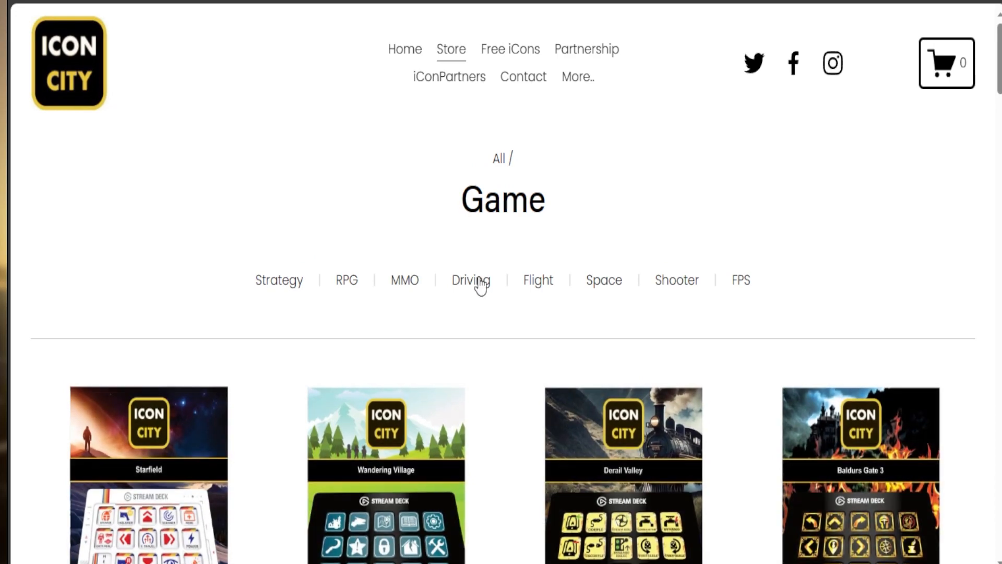
left_click(470, 279)
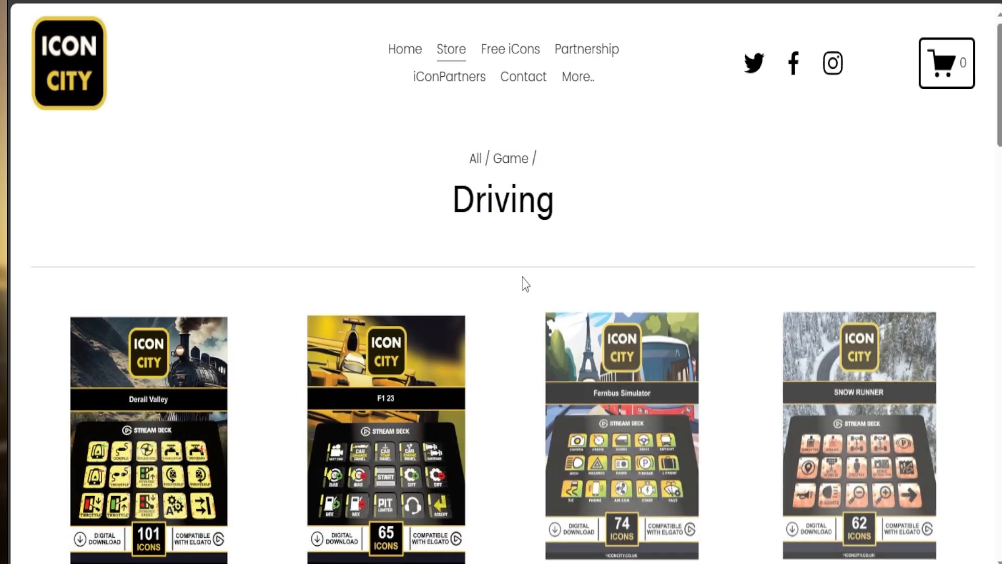
scroll("down", 3)
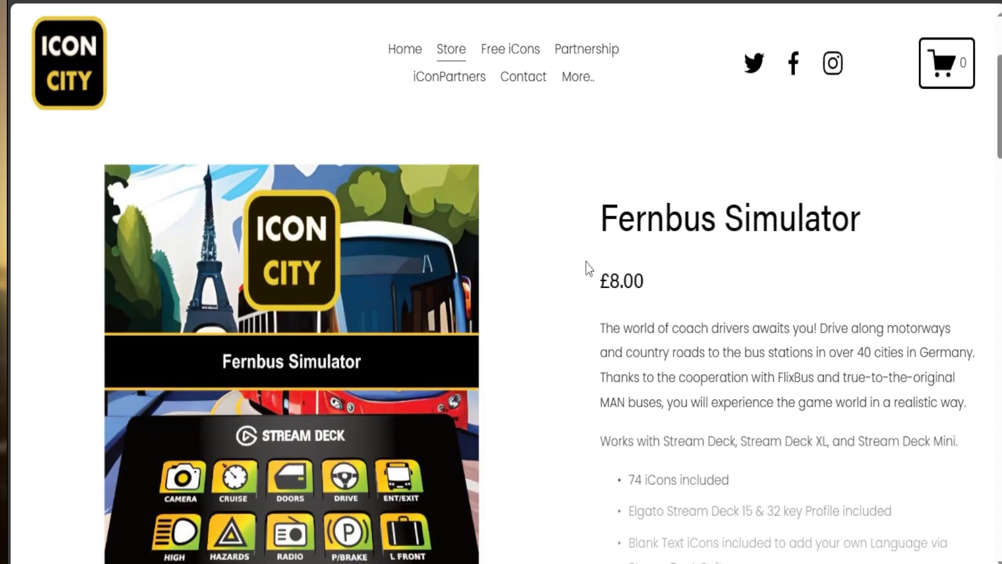
scroll("down", 3)
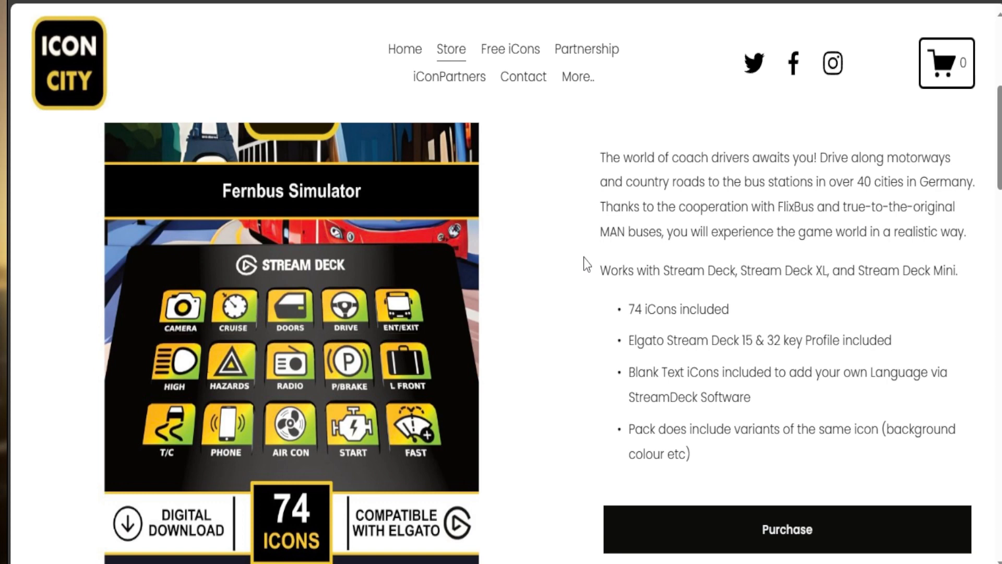
mouse_move(583, 260)
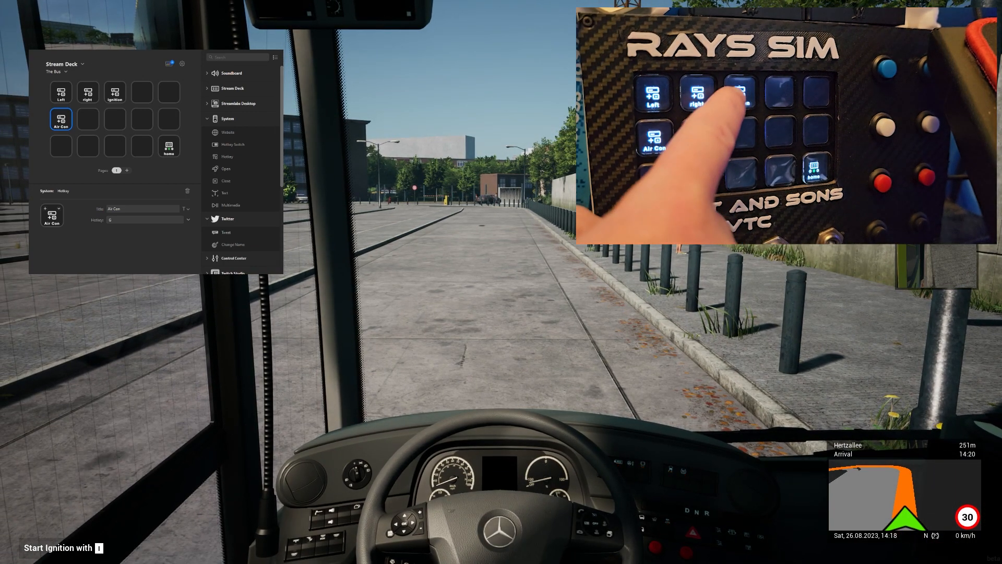
Step: Start the bus ignition from the driver's seat
left_click(740, 97)
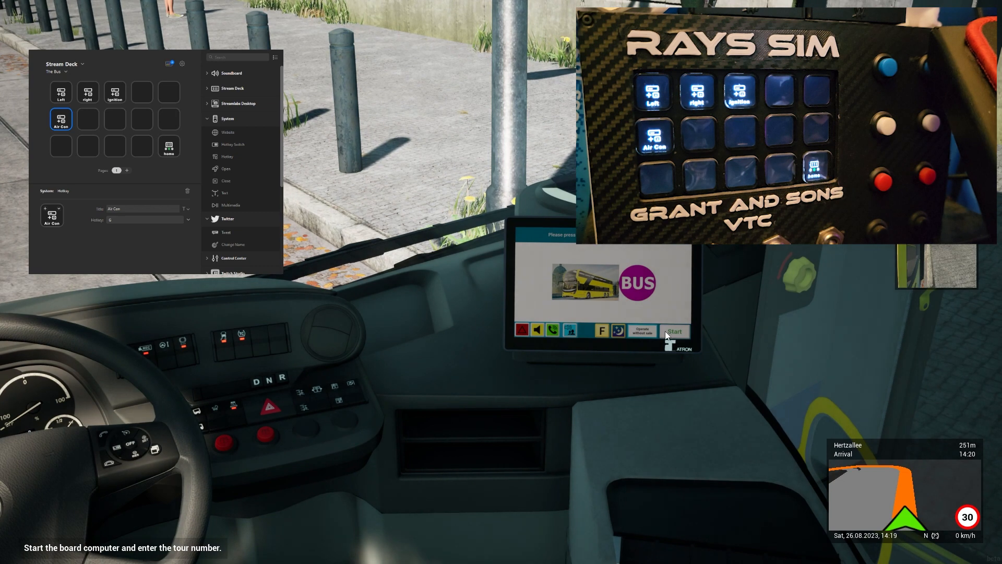
Step: Log into the board computer with the seller PIN and start entering the line number
left_click(675, 331)
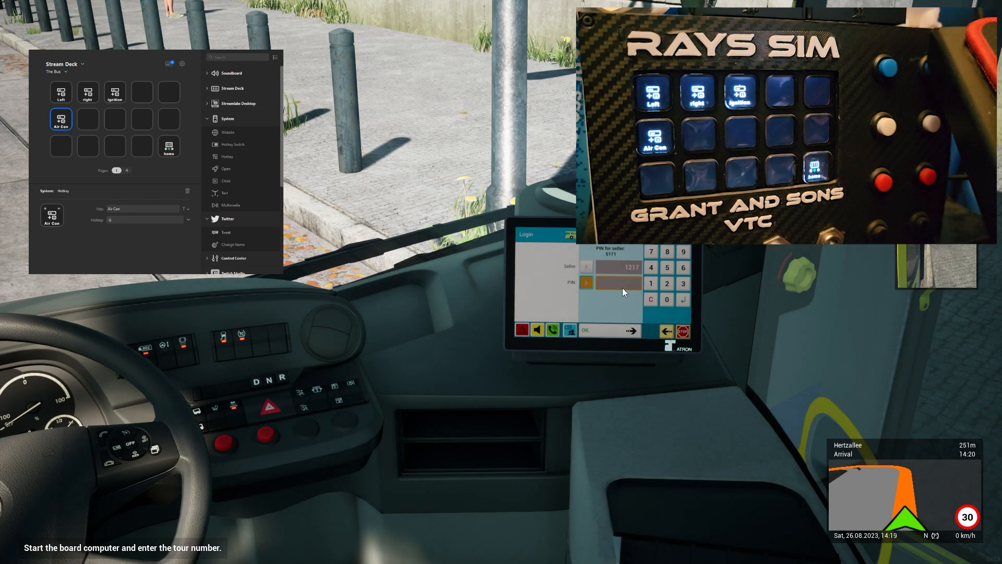
left_click(667, 267)
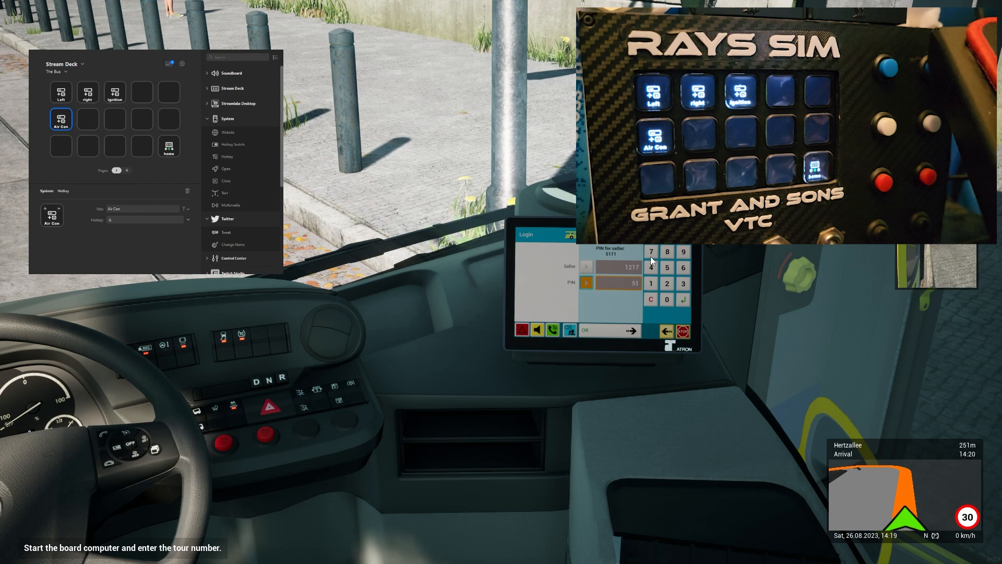
left_click(630, 330)
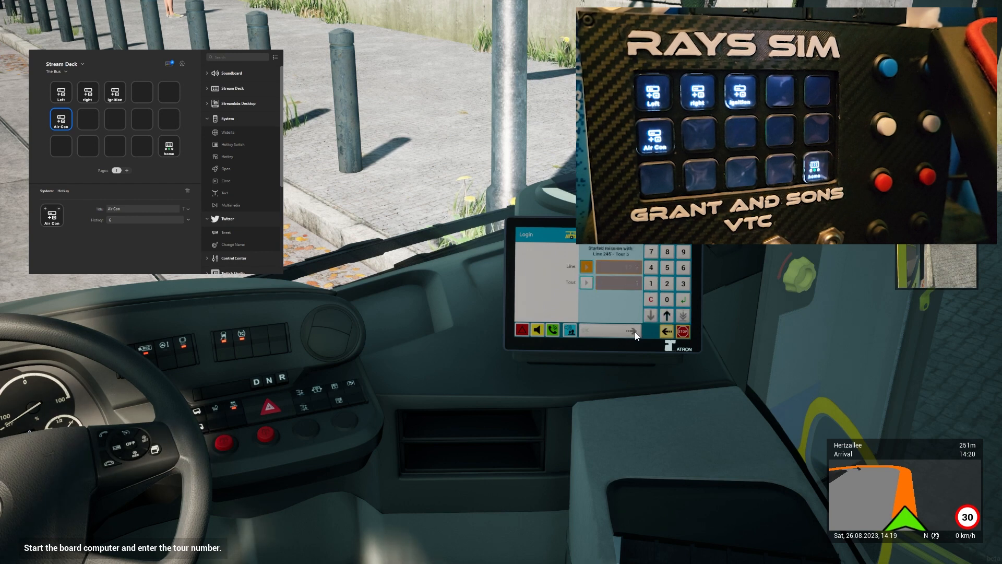
left_click(667, 267)
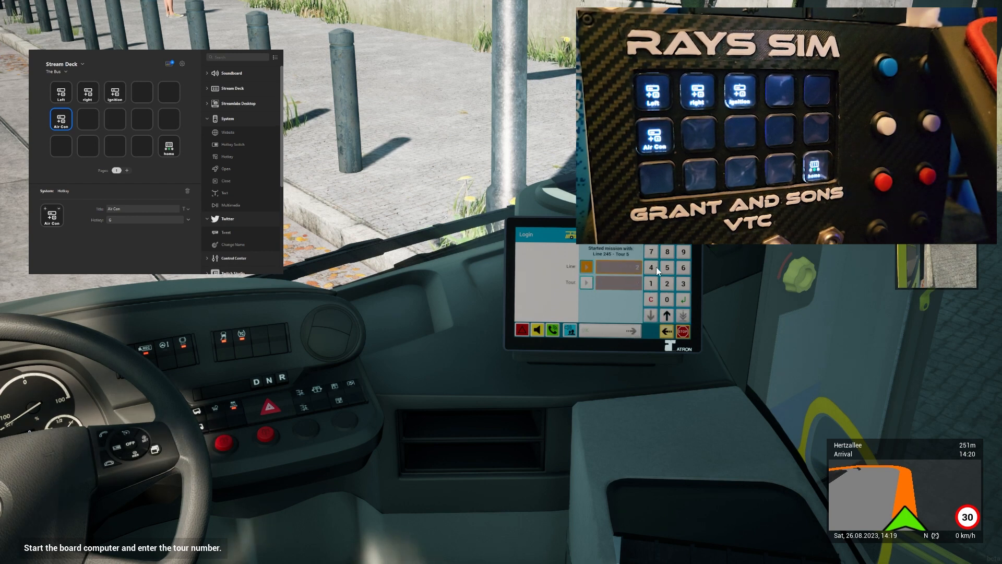